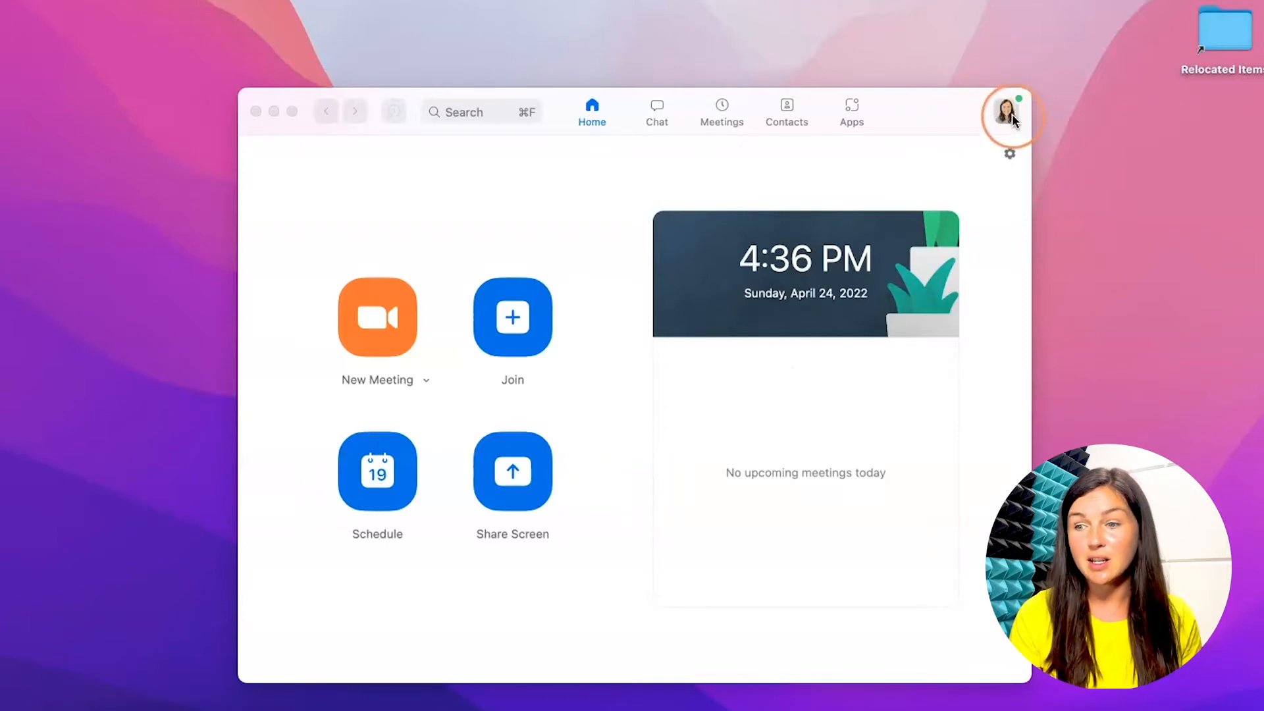
- Open the profile menu from the top-right avatar on the Zoom home screen
{"action": "left_click", "coordinate": [1009, 111]}
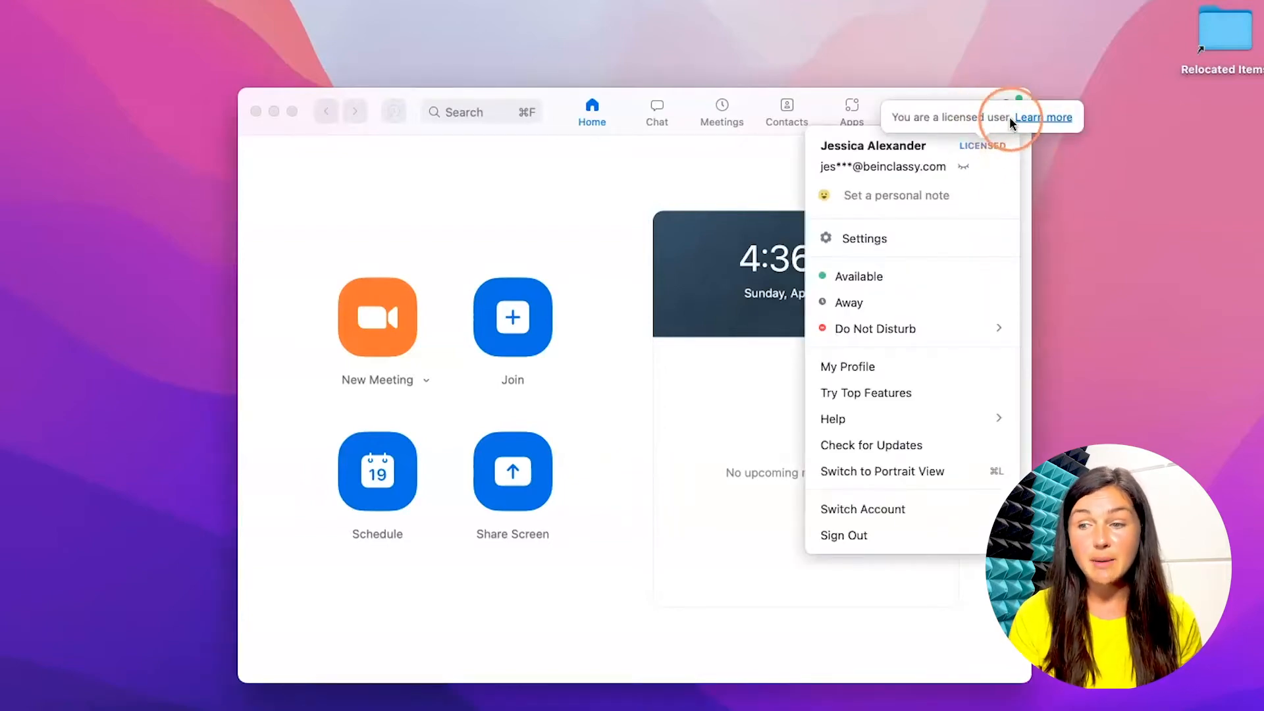
{"action": "mouse_move", "coordinate": [909, 89]}
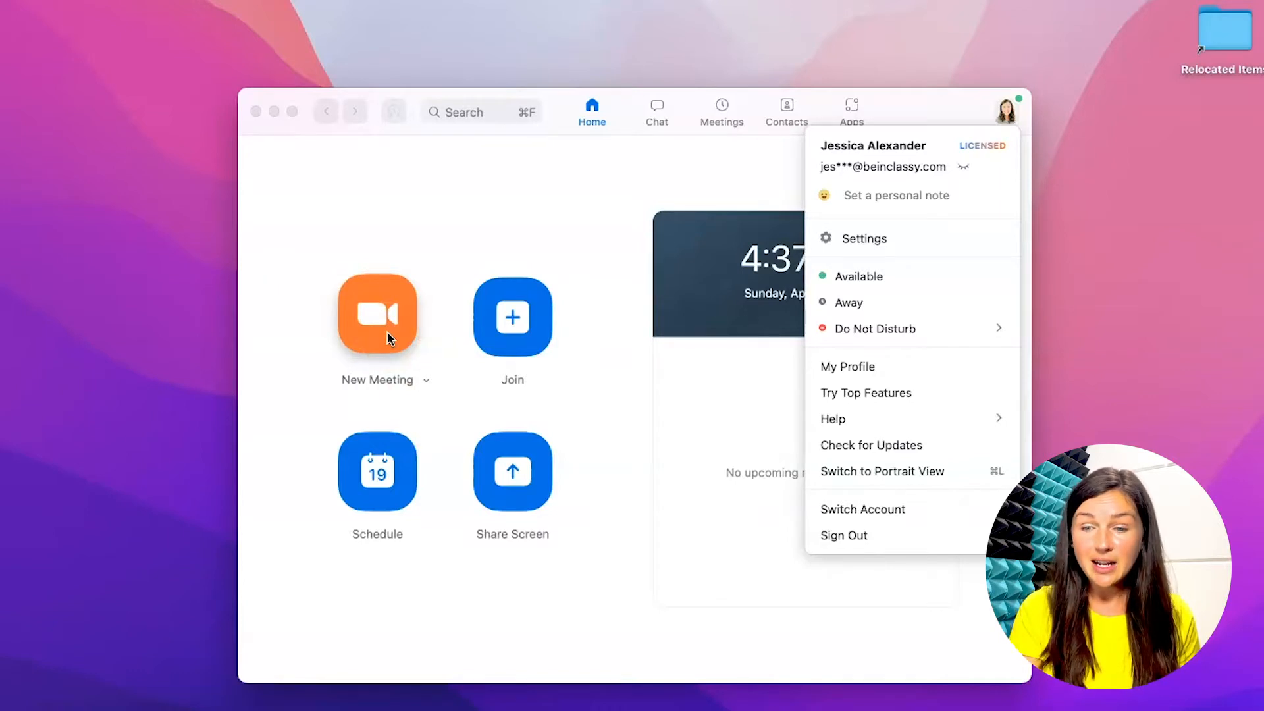
{"action": "mouse_move", "coordinate": [424, 380]}
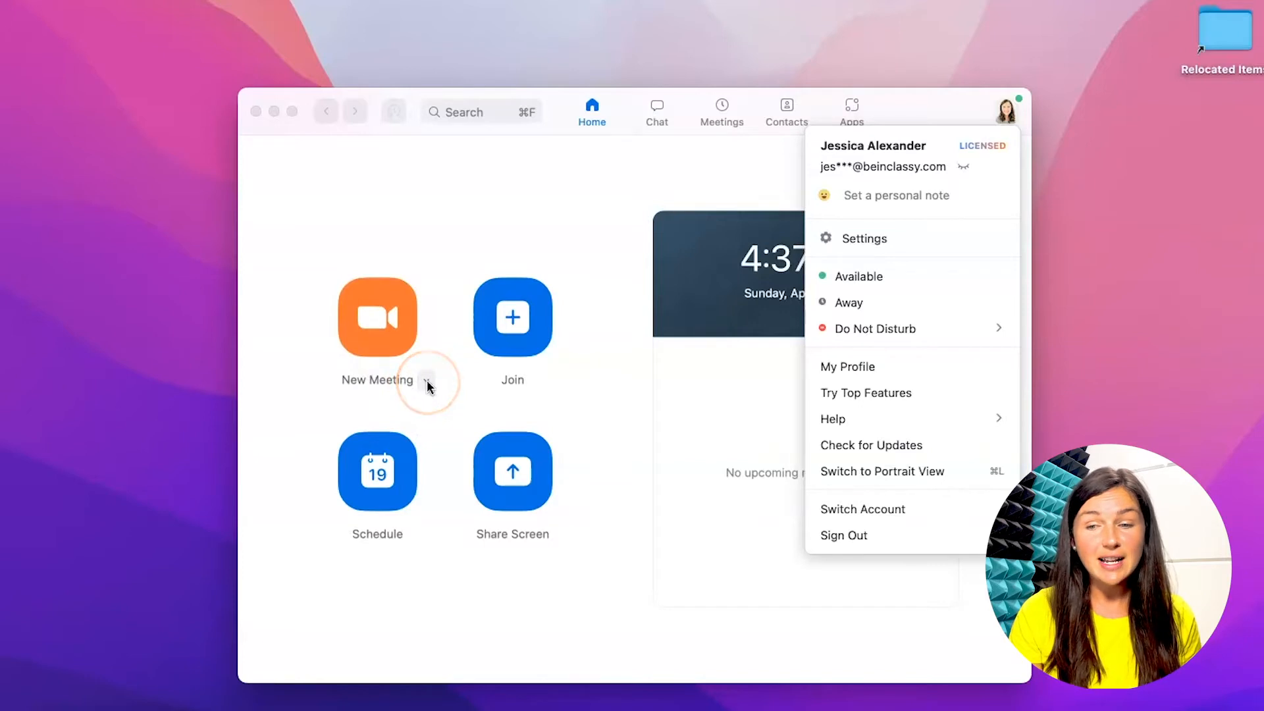
{"action": "left_click", "coordinate": [428, 384]}
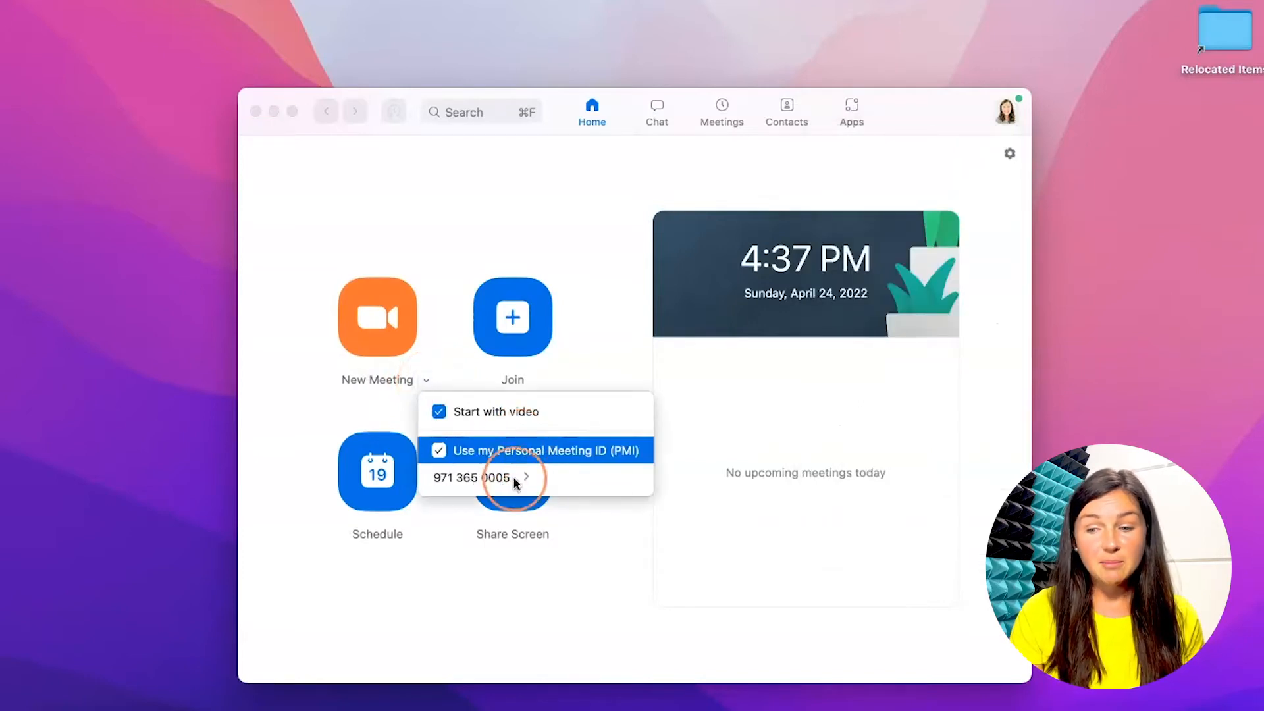
{"action": "left_click", "coordinate": [526, 477]}
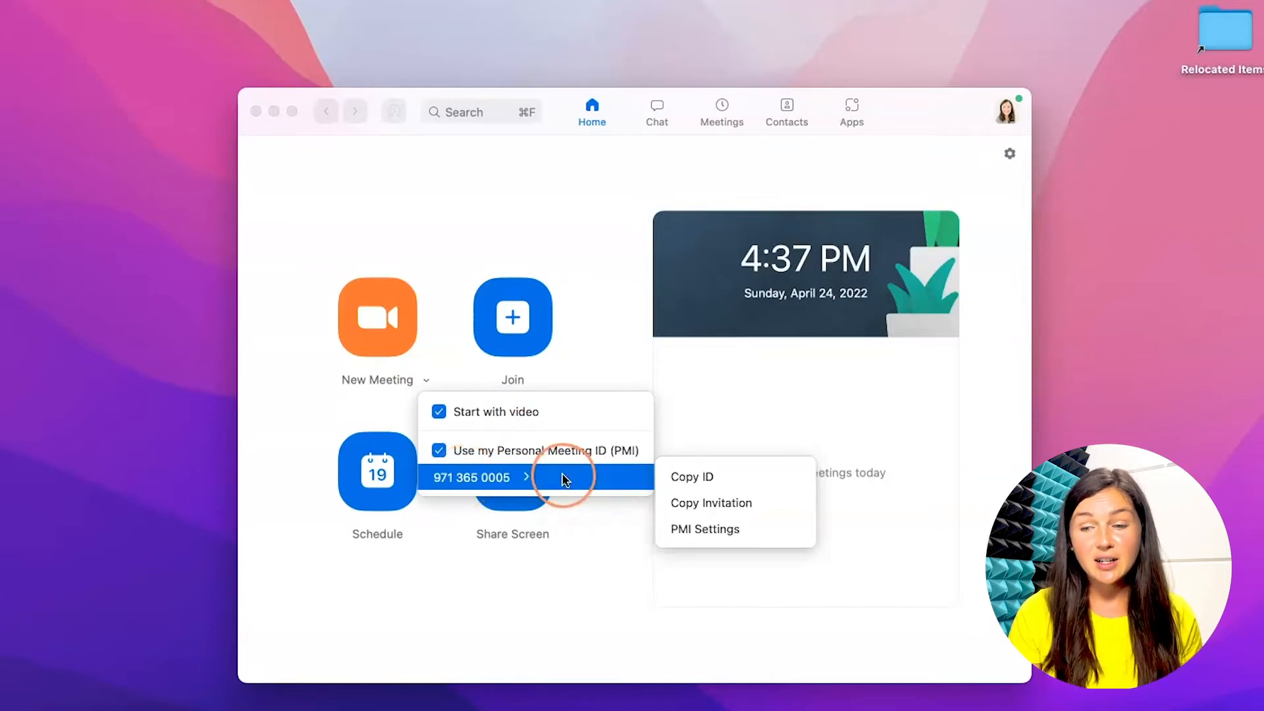
{"action": "mouse_move", "coordinate": [729, 503]}
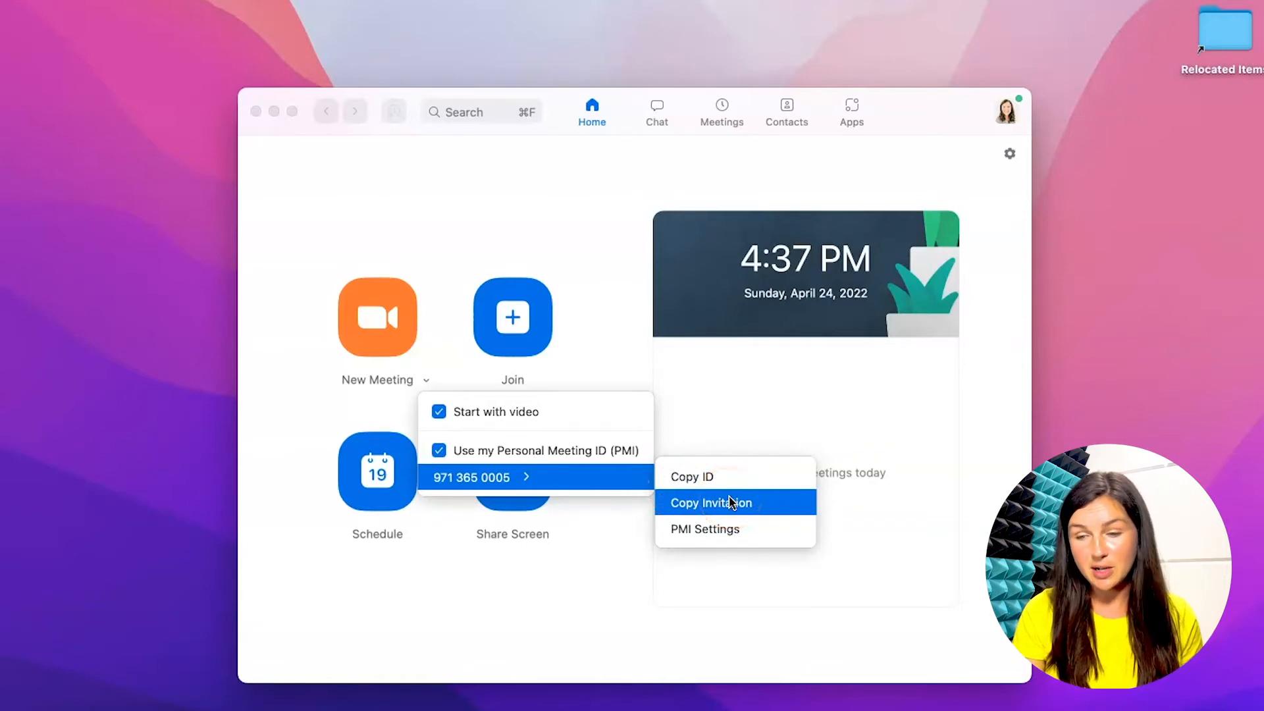
{"action": "left_click", "coordinate": [710, 502]}
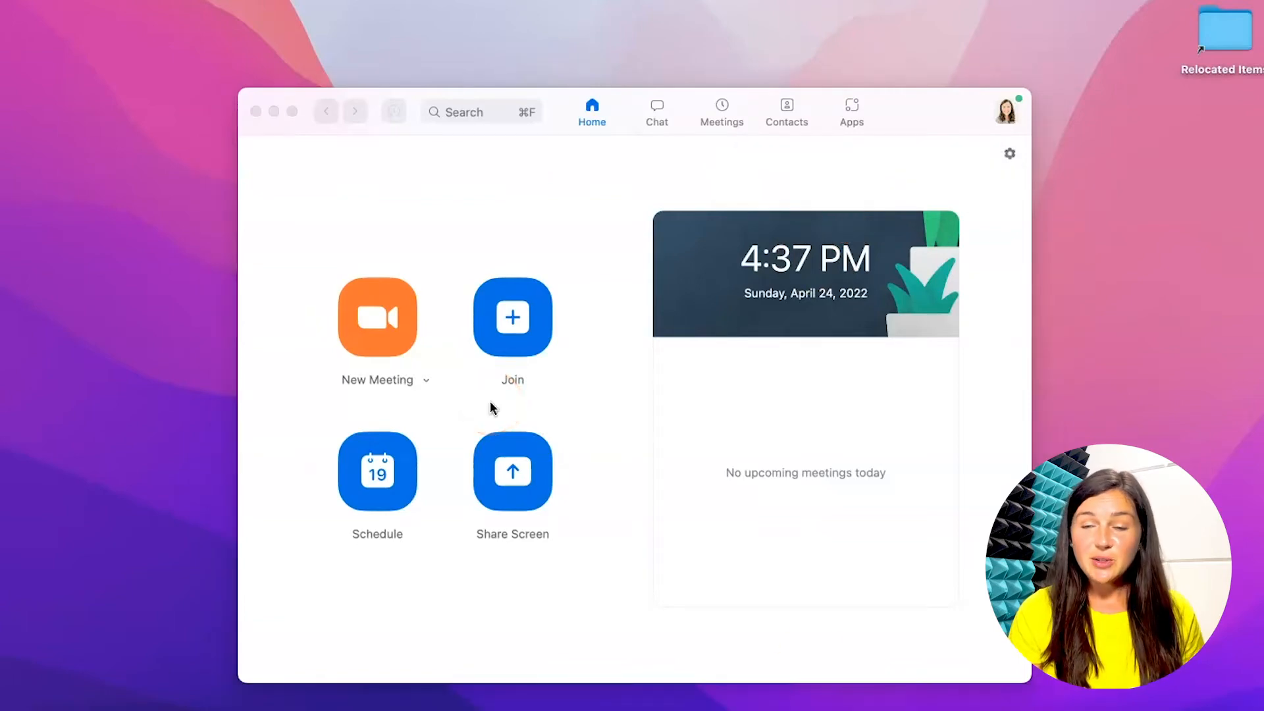
- Start a new meeting and show the Invite option under Participants
{"action": "left_click", "coordinate": [376, 317]}
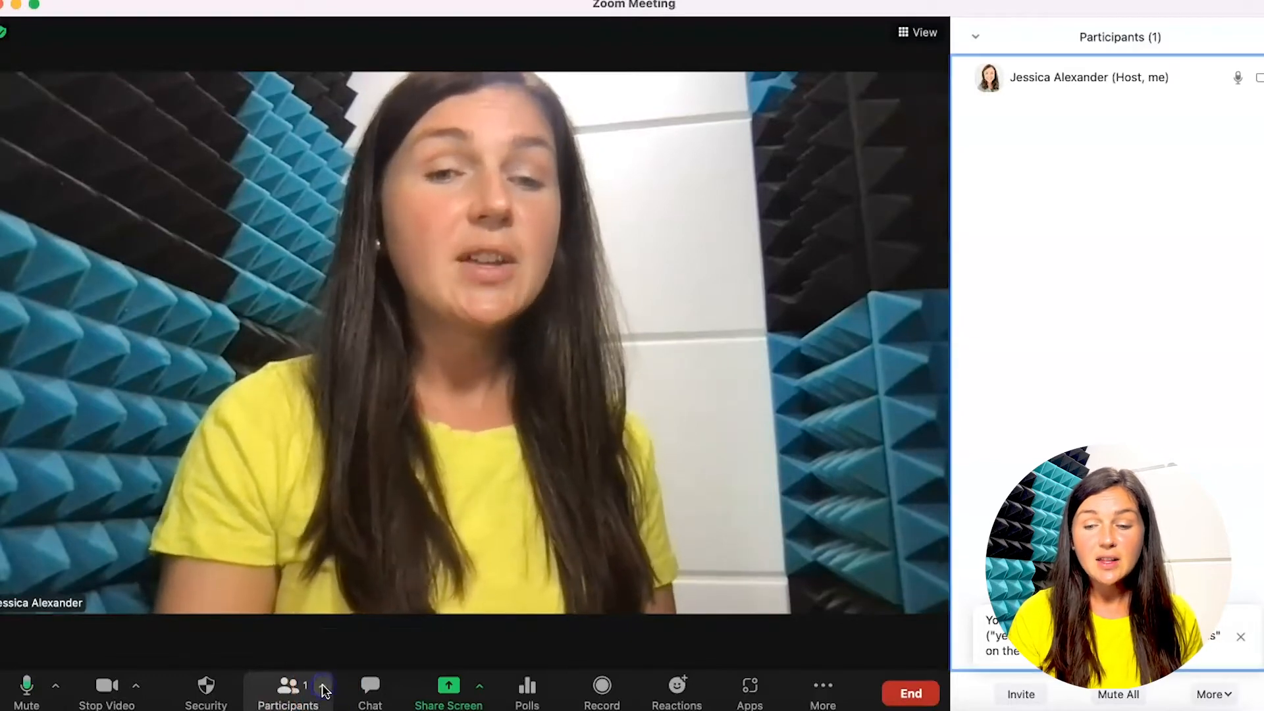
{"action": "left_click", "coordinate": [288, 685]}
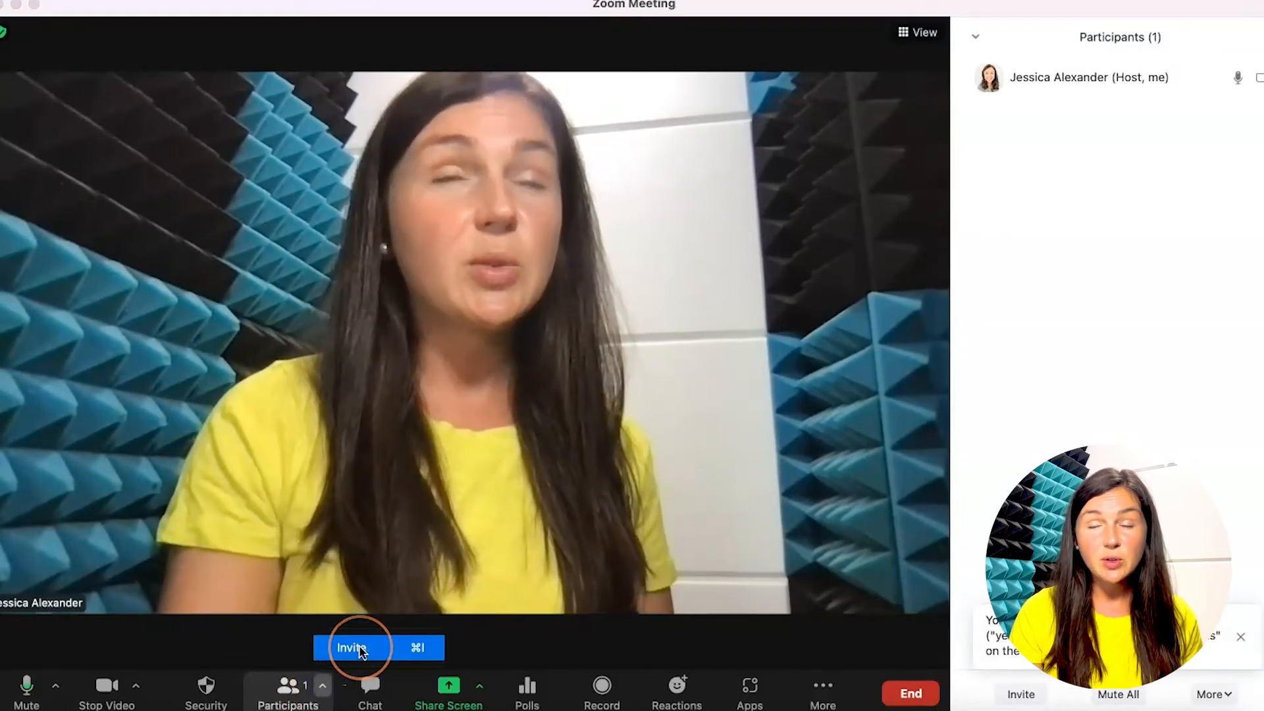
- Copy the invite link from the Invite dialog and view the Email tab's services
{"action": "left_click", "coordinate": [351, 647]}
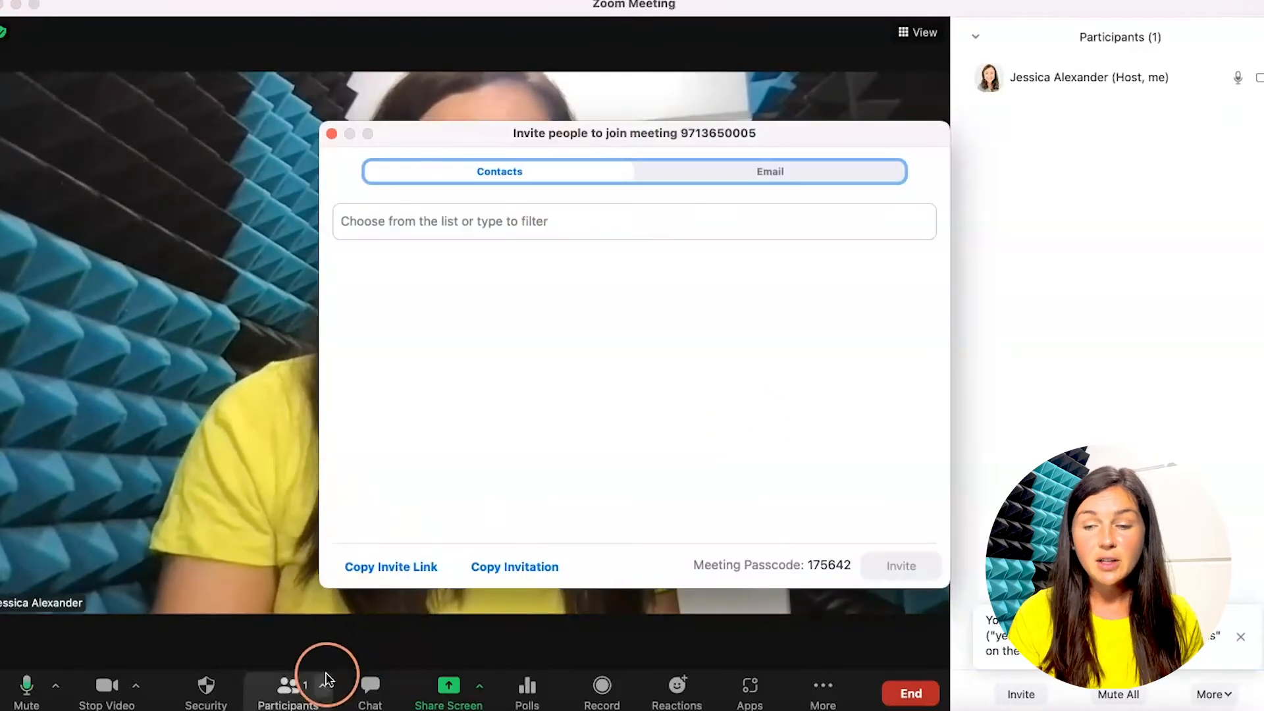
{"action": "left_click", "coordinate": [390, 566]}
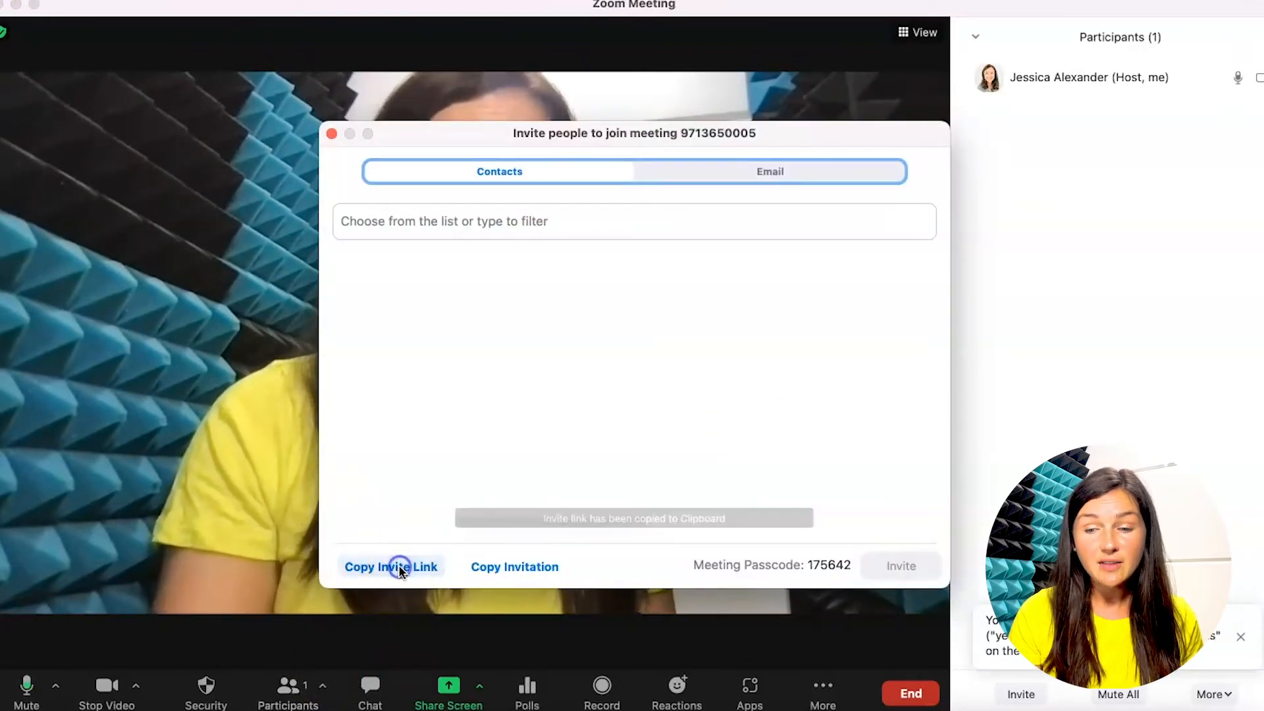
{"action": "left_click", "coordinate": [769, 171]}
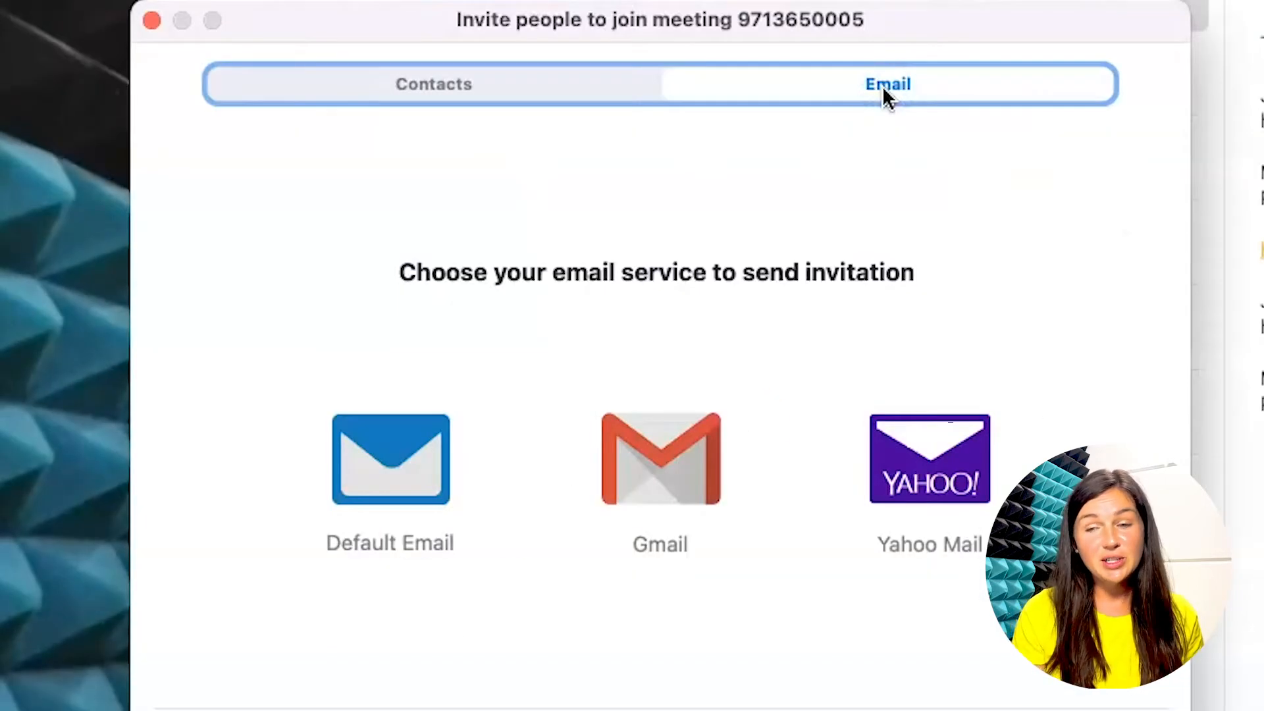